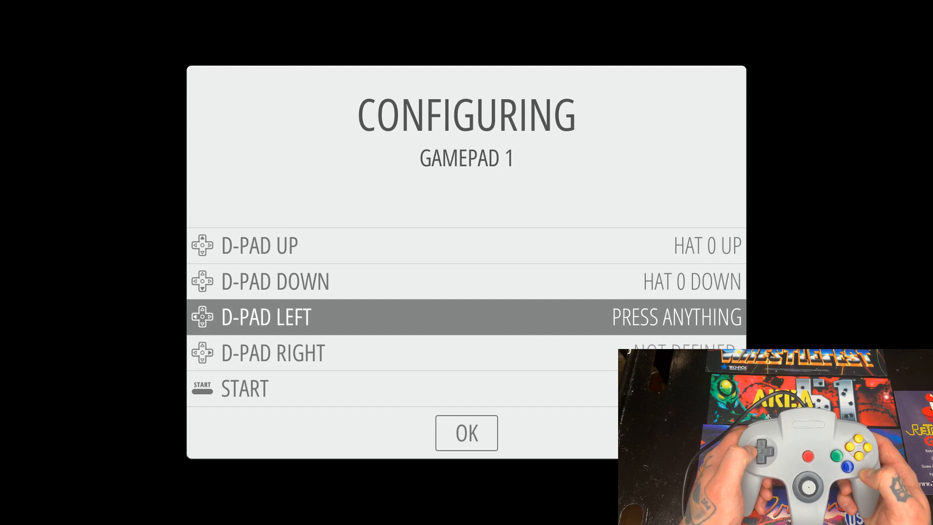
Assign the D-pad Left direction on the N64 controller for Gamepad 1.
{"action": "key", "text": "Left"}
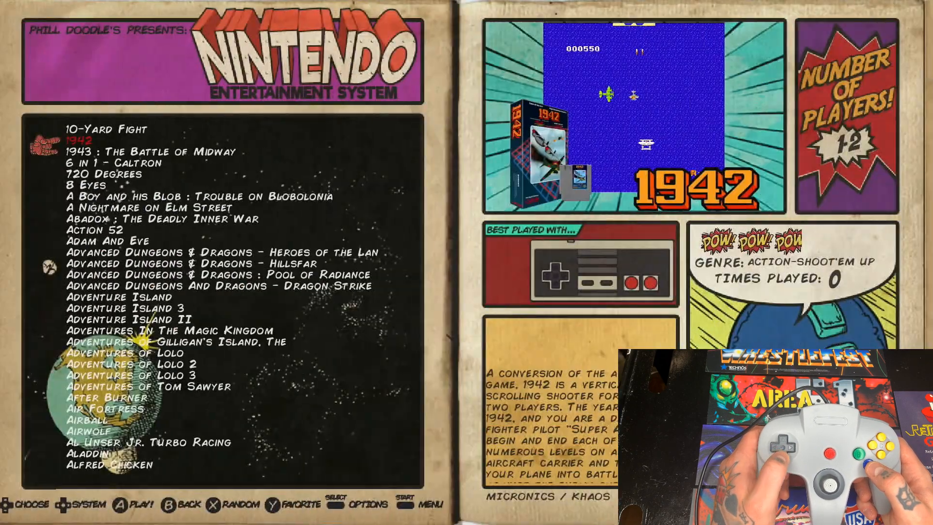
Move down the NES list, then use Options > Jump To S and scroll to the S titles.
{"action": "key", "text": "down"}
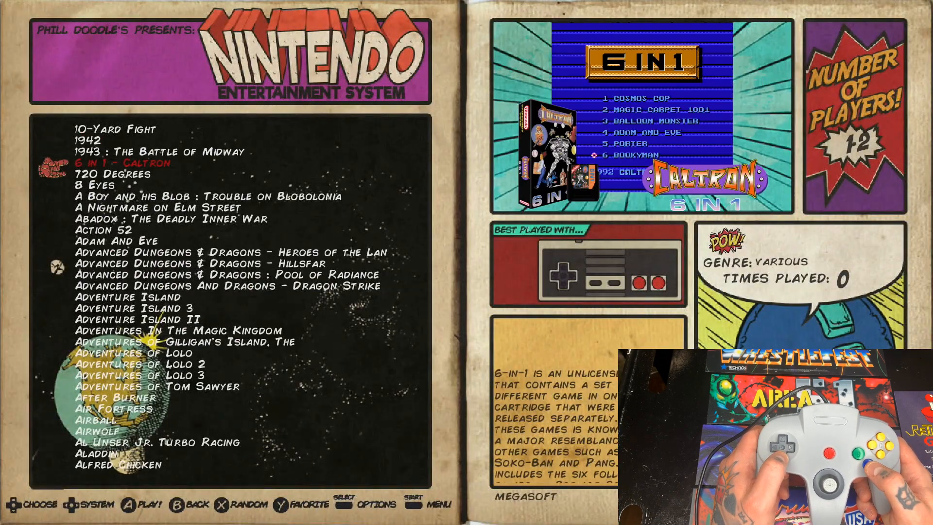
{"action": "key", "text": "down"}
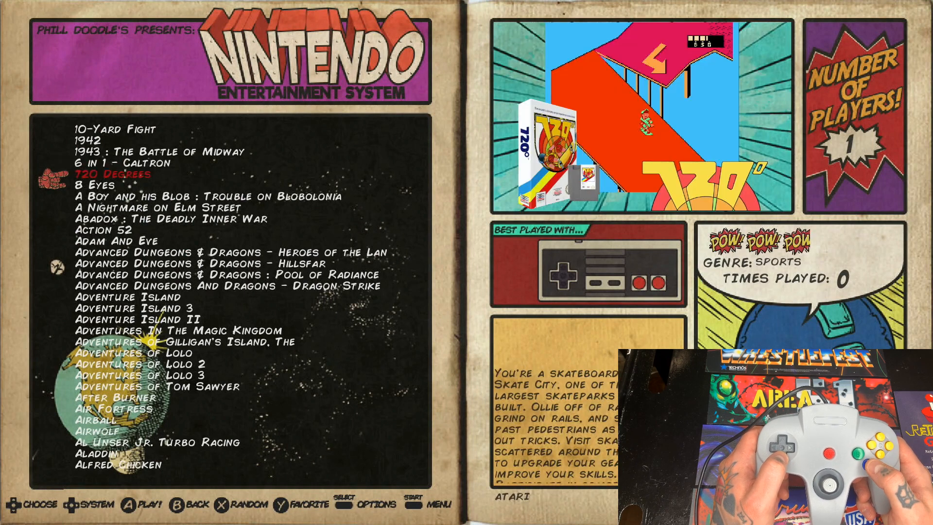
{"action": "key", "text": "down"}
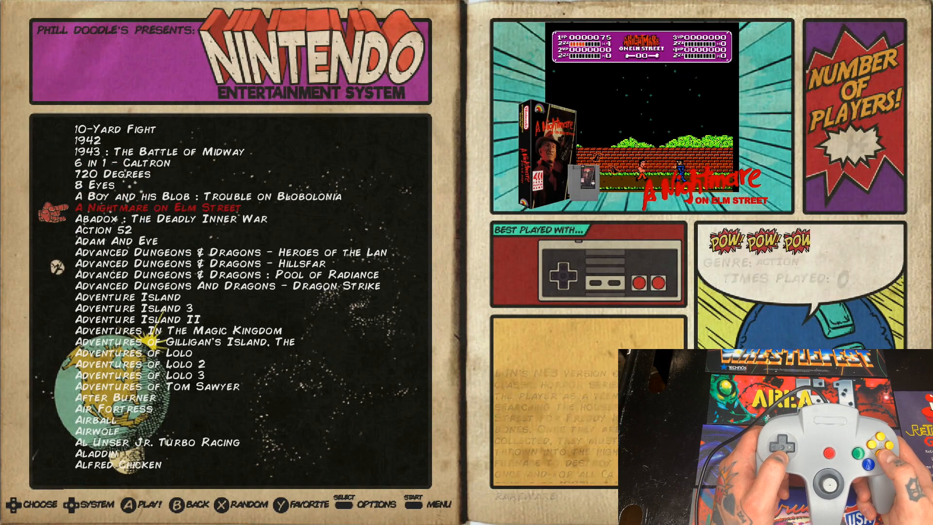
{"action": "key", "text": "select"}
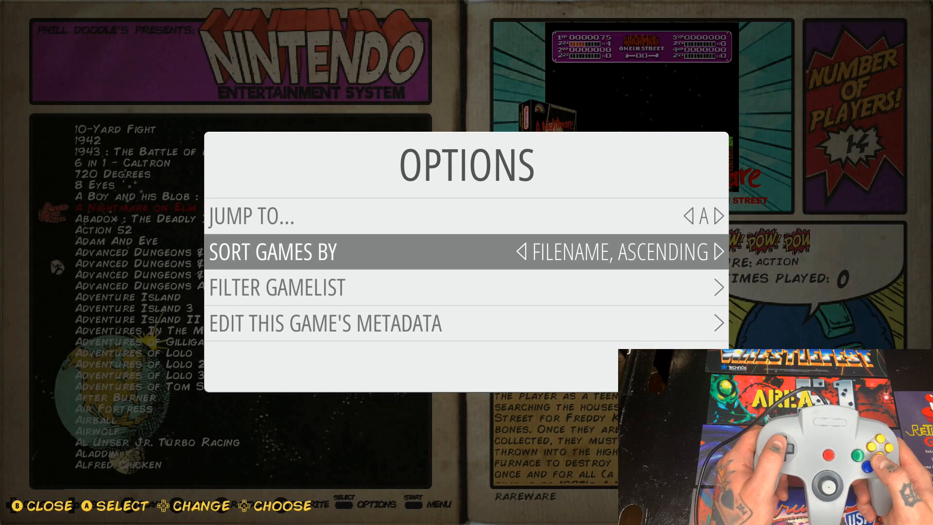
{"action": "key", "text": "Up"}
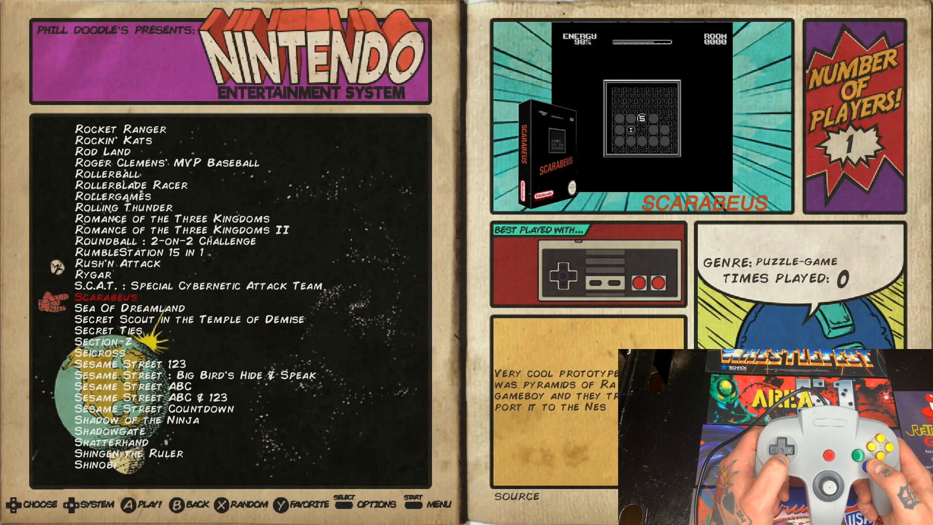
{"action": "scroll", "scroll_direction": "down", "scroll_amount": 3}
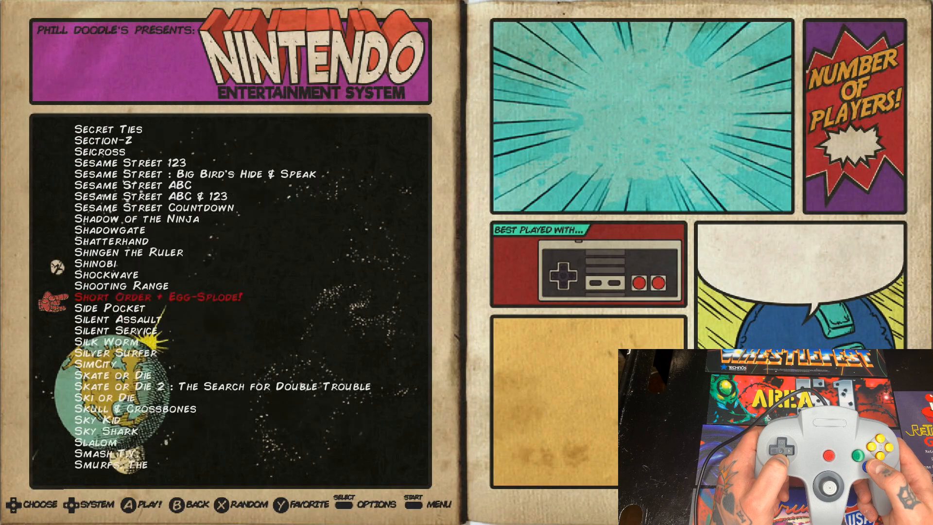
{"action": "scroll", "scroll_direction": "down", "scroll_amount": 3}
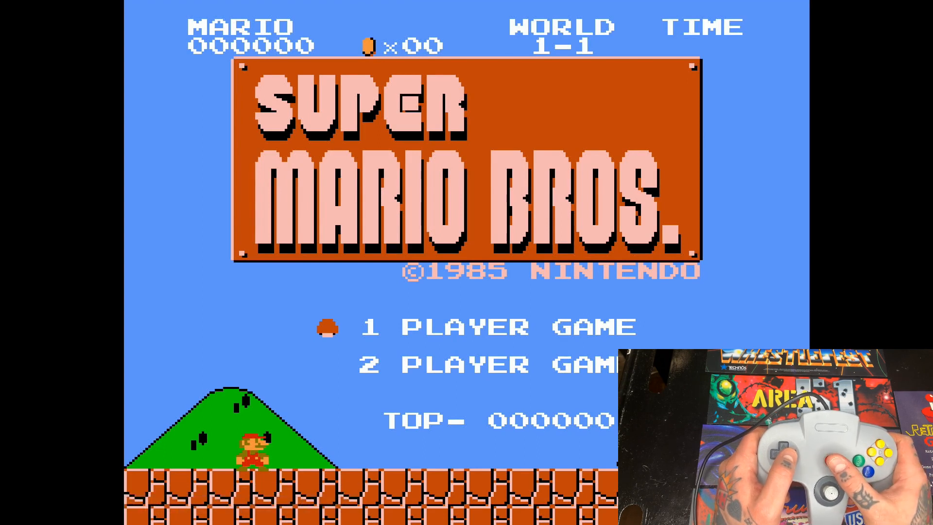
Launch Super Mario Bros. from the NES list to test the mapped controller.
{"action": "key", "text": "Enter"}
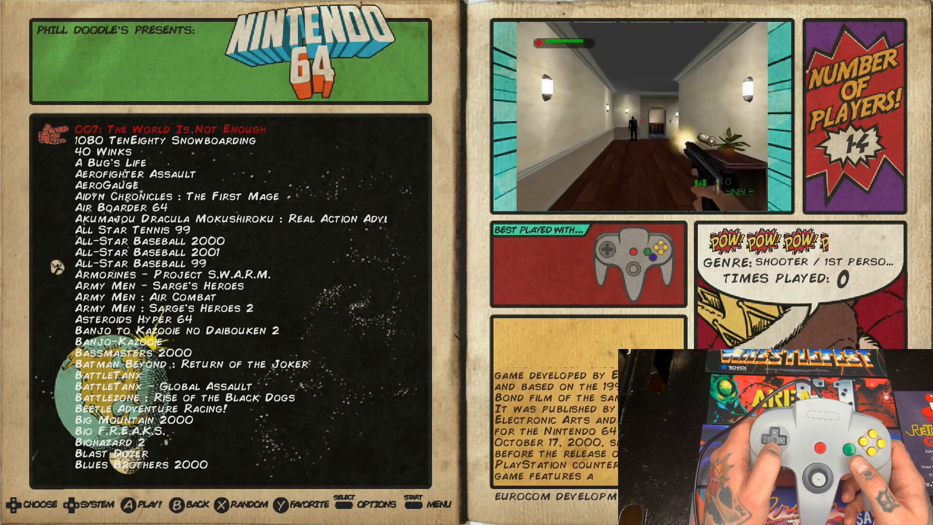
Browse down the Nintendo 64 game list from 007: The World Is Not Enough.
{"action": "key", "text": "down"}
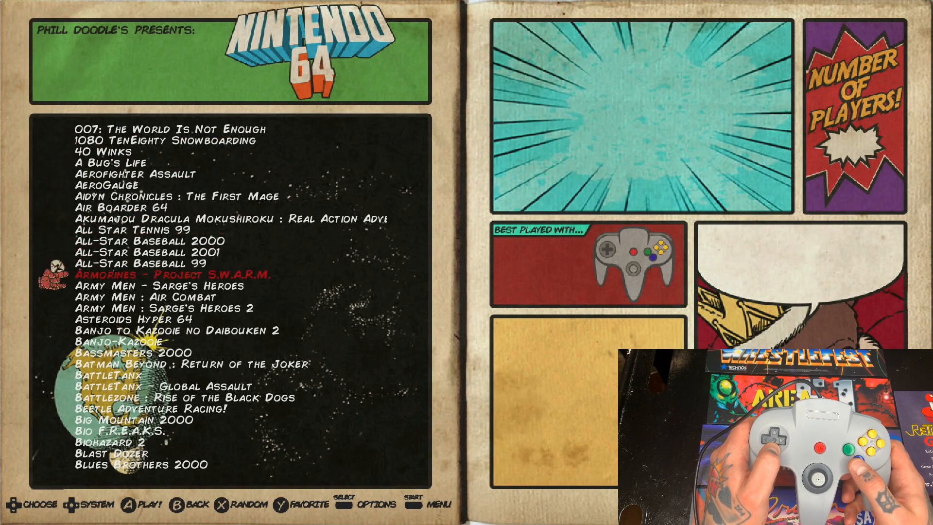
{"action": "scroll", "scroll_direction": "down", "scroll_amount": 3}
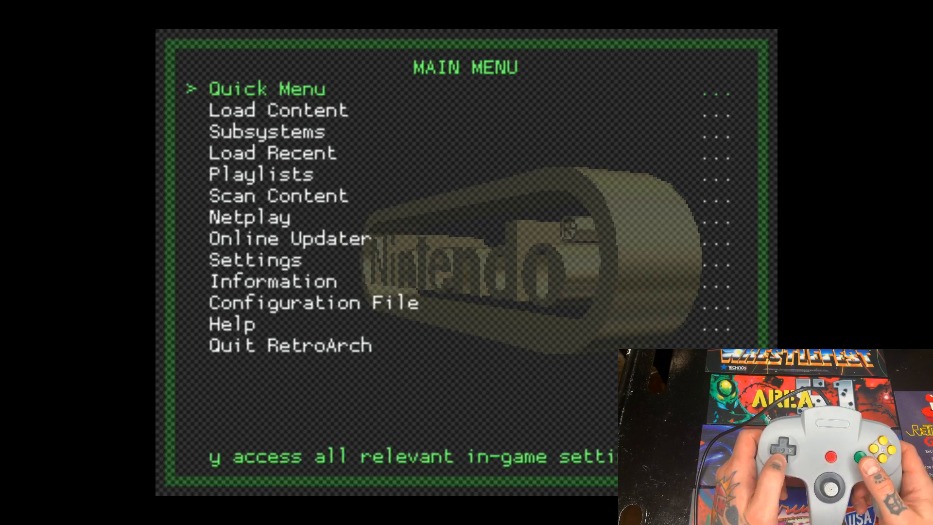
Go through Settings > Input to the Port 1 Binds screen.
{"action": "key", "text": "Down"}
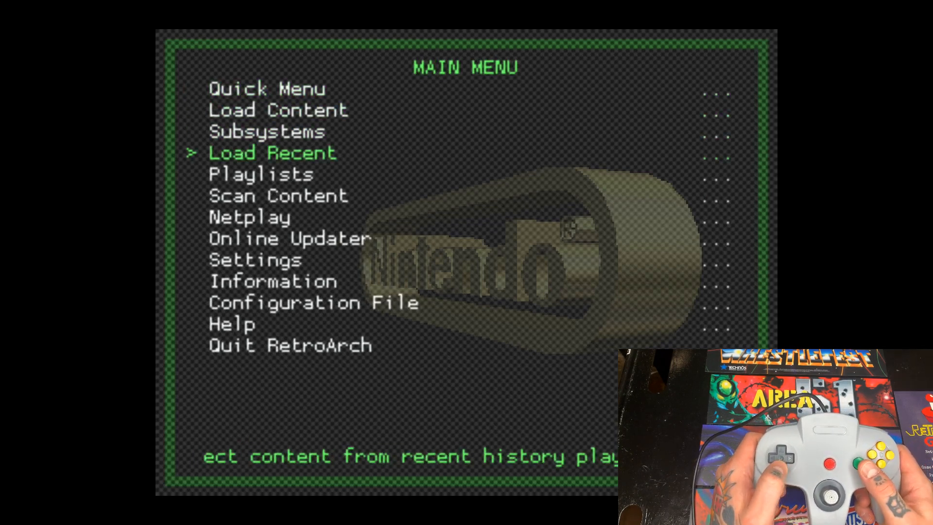
{"action": "key", "text": "Down"}
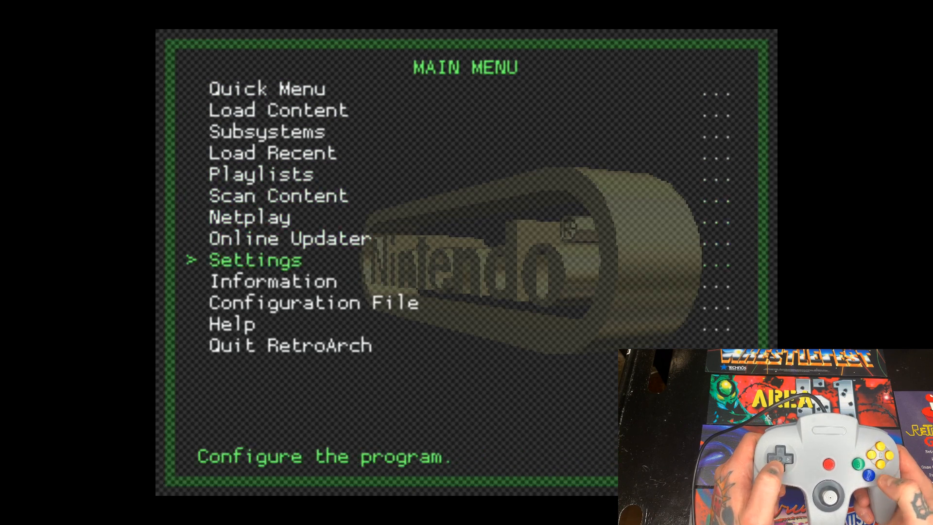
{"action": "left_click", "coordinate": [255, 260]}
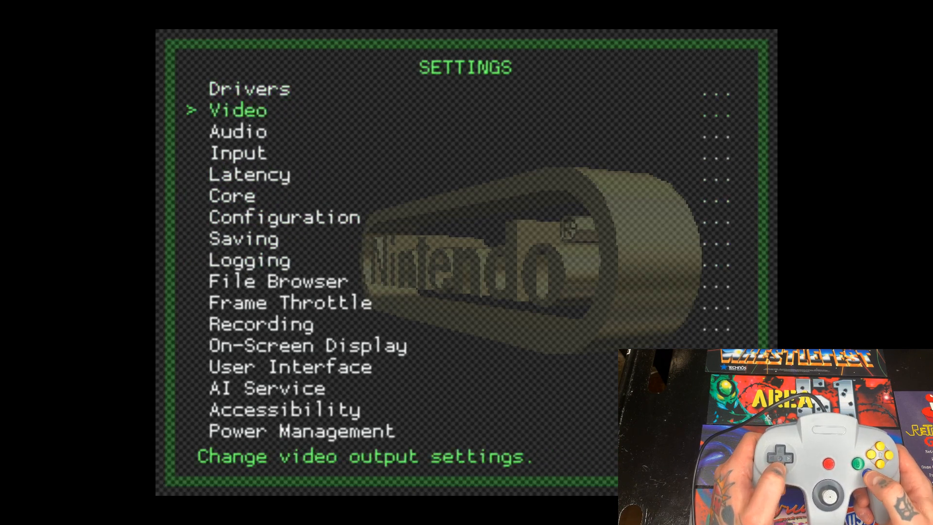
{"action": "key", "text": "down"}
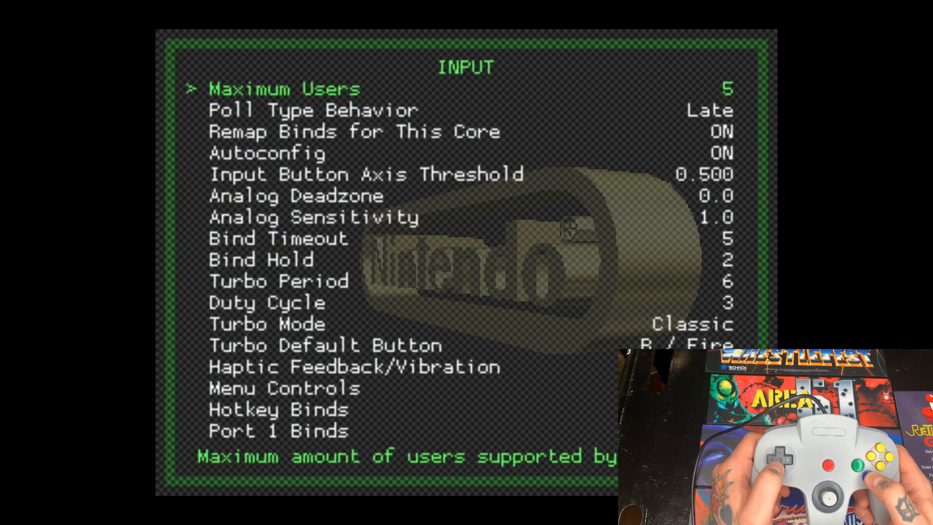
{"action": "key", "text": "down"}
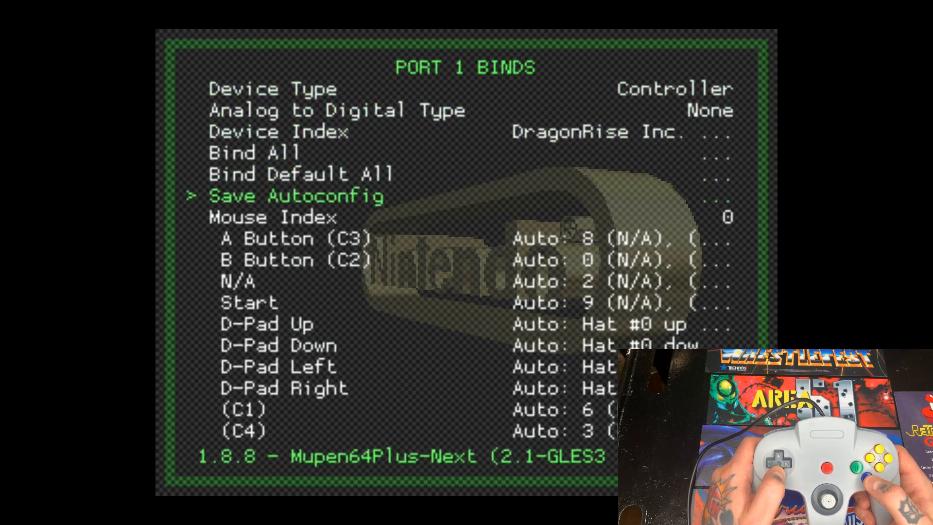
Rebind A, Start, D-Pad Up and Right, C4 and L Shoulder to the N64 controller.
{"action": "key", "text": "Down"}
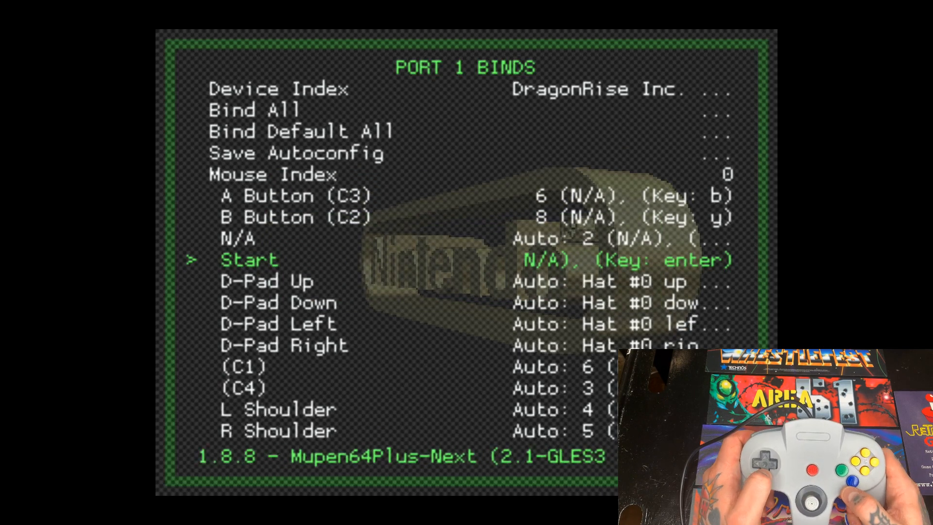
{"action": "key", "text": "down"}
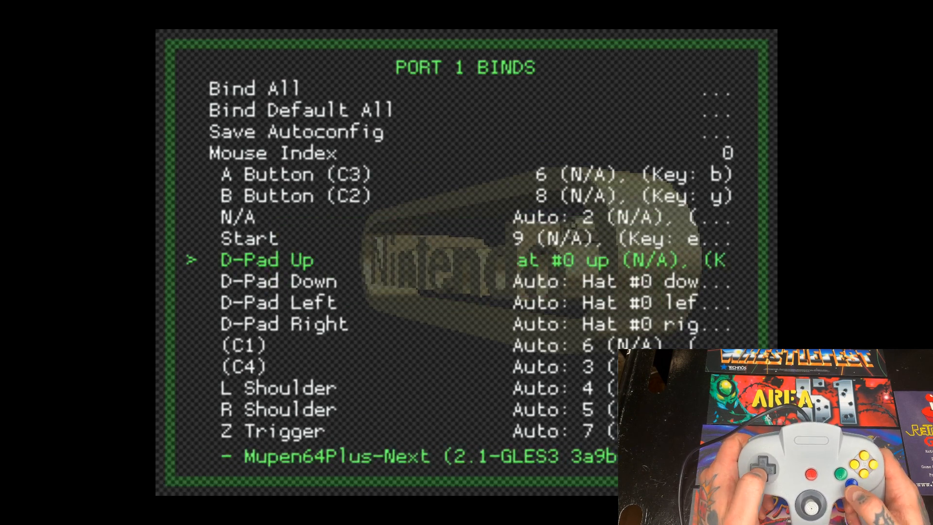
{"action": "key", "text": "Down"}
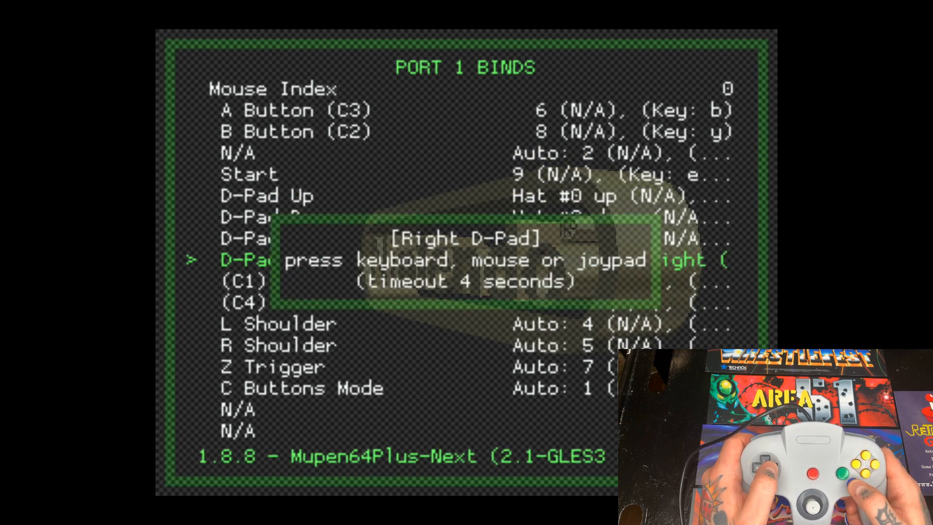
{"action": "key", "text": "right"}
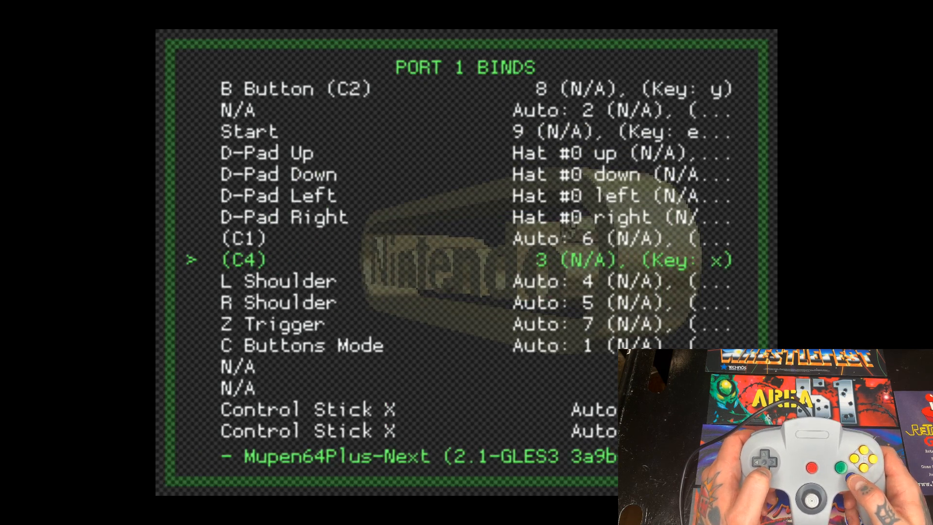
{"action": "key", "text": "Down"}
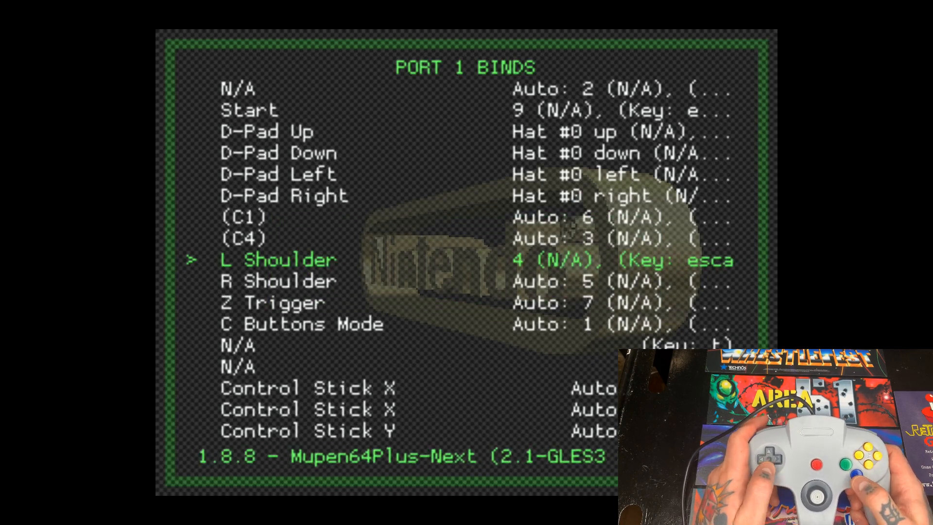
{"action": "key", "text": "Down"}
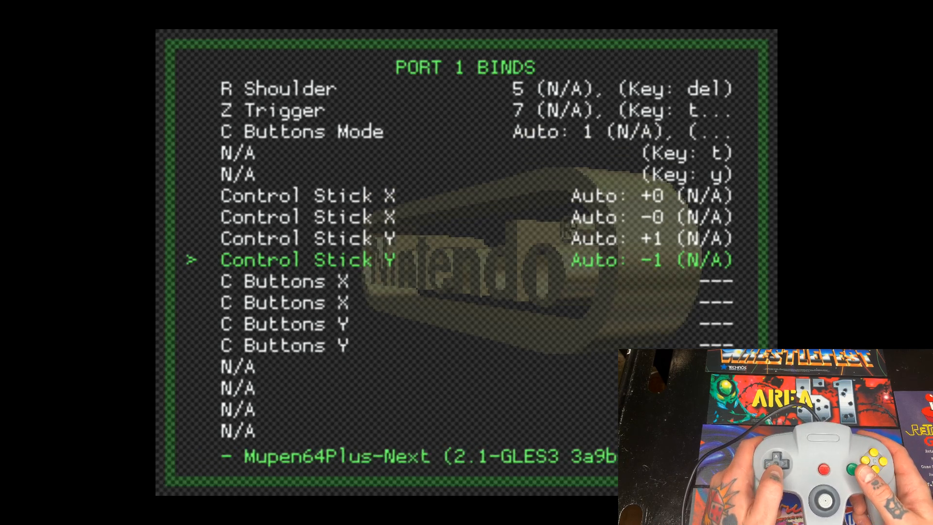
Bind the C Buttons X and Y entries to controller buttons 1, 3, 2 and 0.
{"action": "key", "text": "down"}
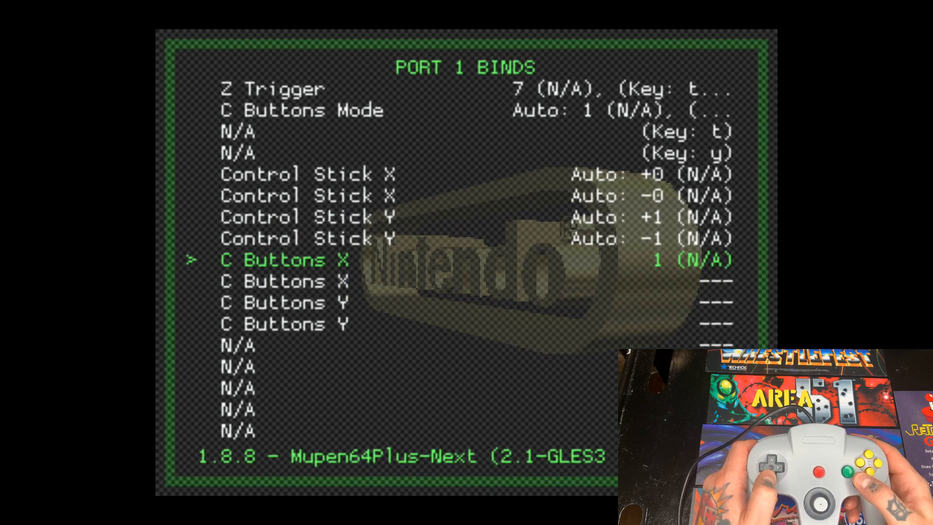
{"action": "key", "text": "down"}
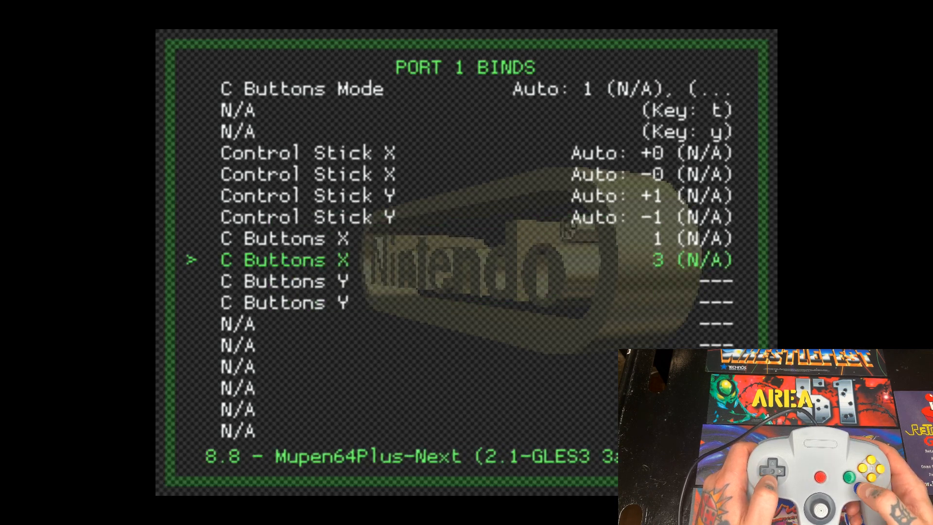
{"action": "key", "text": "Down"}
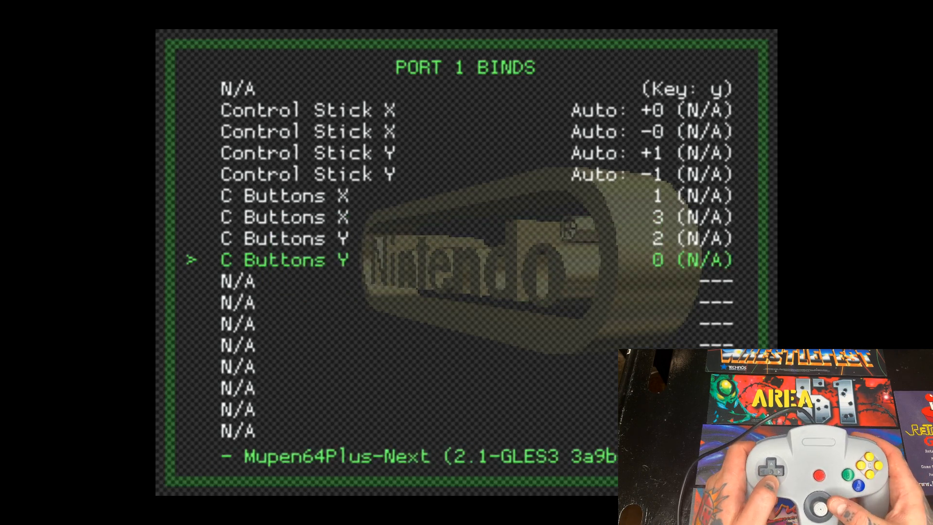
Save the Port 1 bindings with Save Autoconfig as the controller's profile.
{"action": "scroll", "scroll_direction": "down", "scroll_amount": 3}
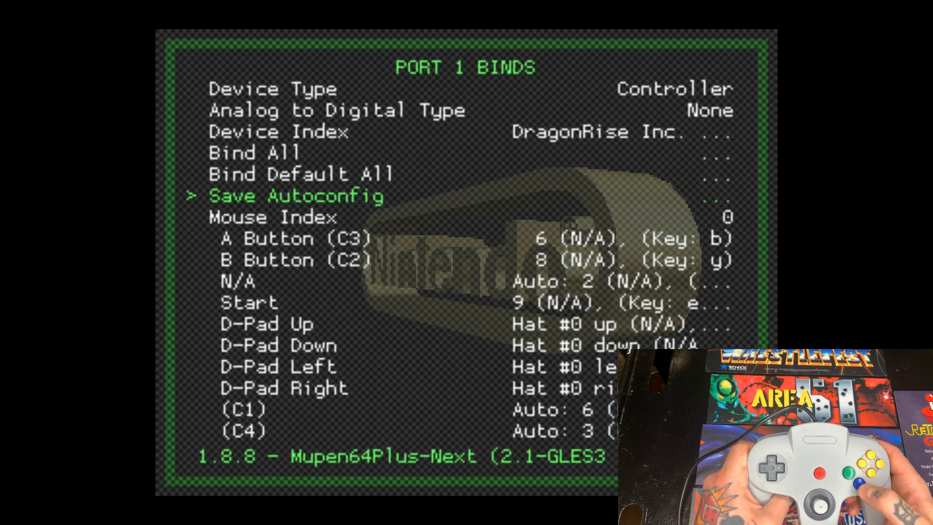
{"action": "left_click", "coordinate": [298, 195]}
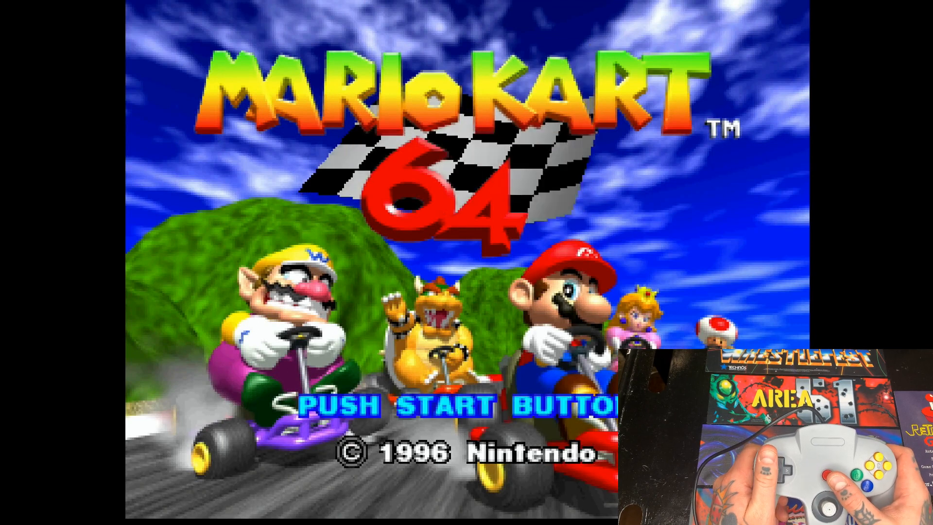
Press Start at the Mario Kart 64 title screen to reach Game Select.
{"action": "key", "text": "Enter"}
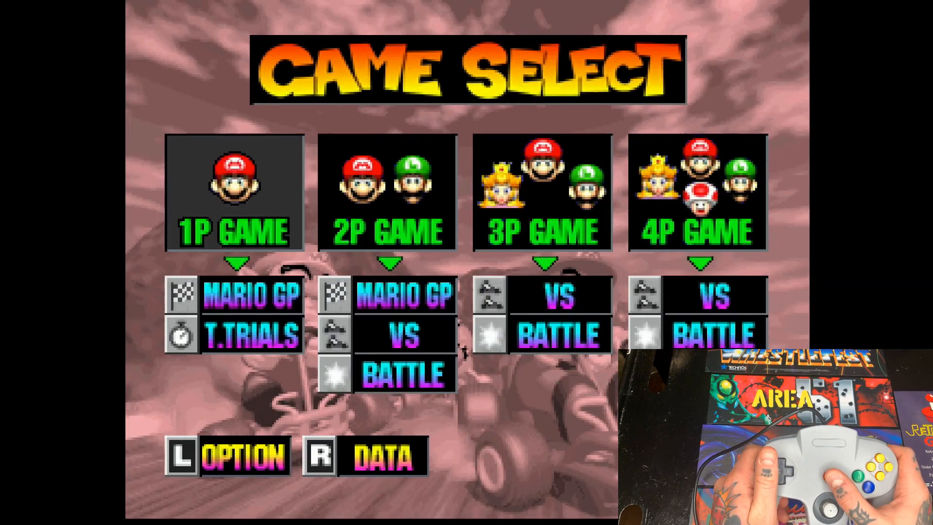